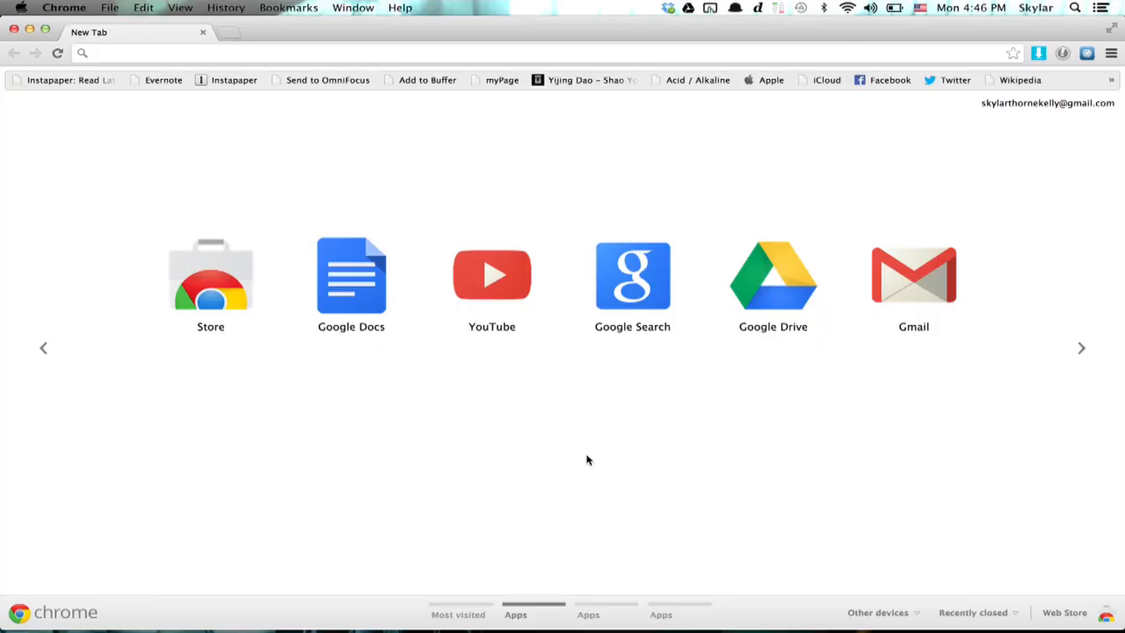
Navigate to chrome://settings to show Chrome's Settings page.
{"action": "left_click", "coordinate": [67, 8]}
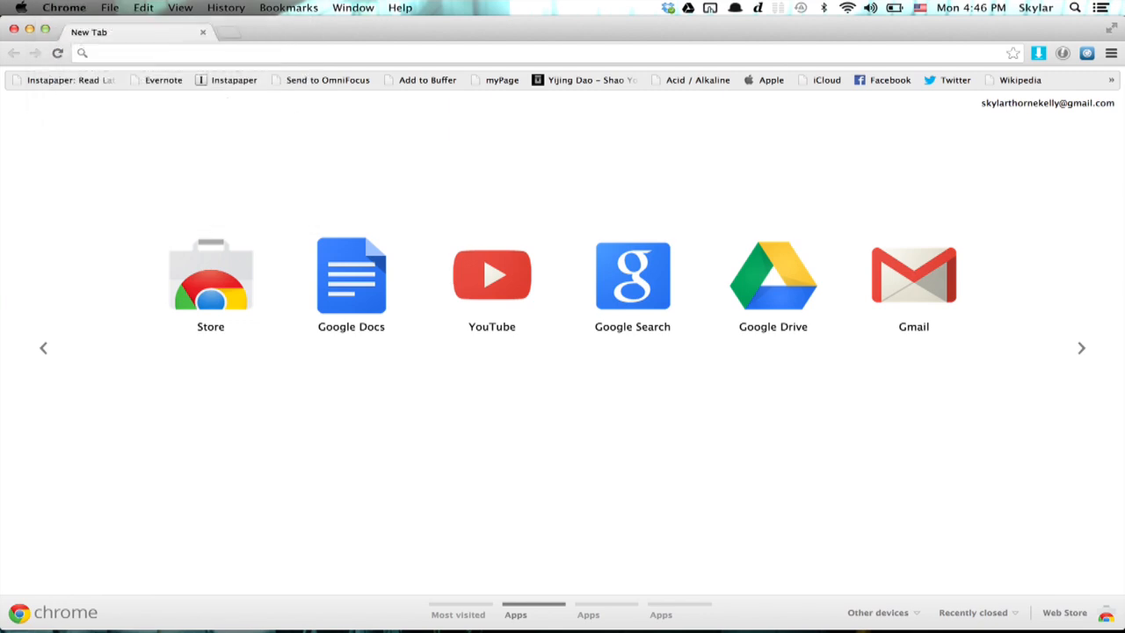
{"action": "type", "text": "chrome://settings"}
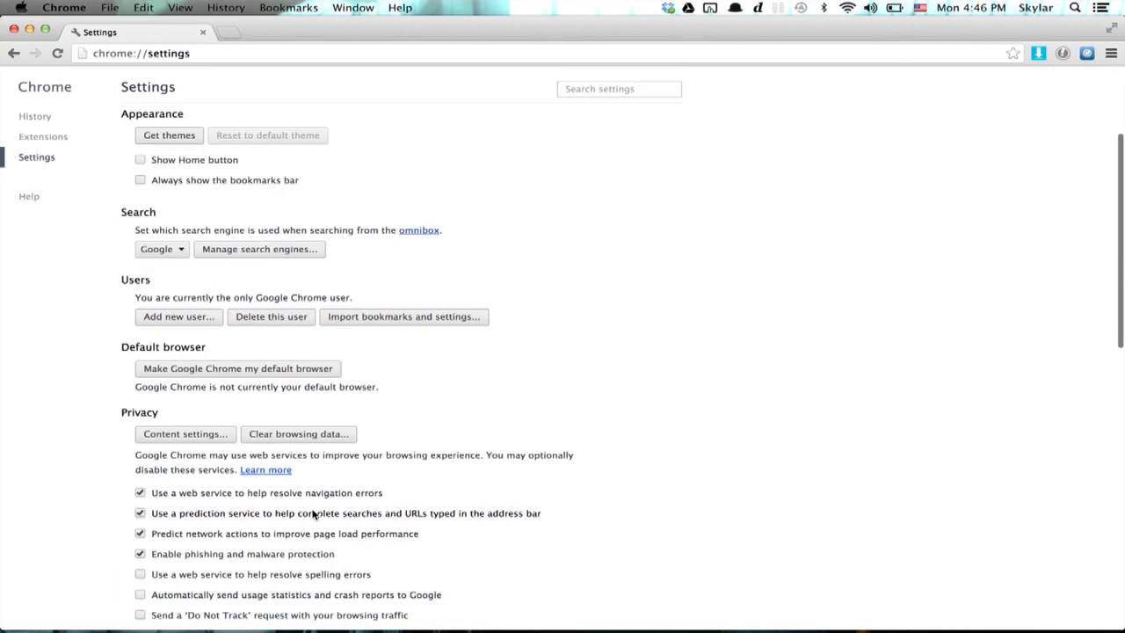
{"action": "scroll", "scroll_direction": "down", "scroll_amount": 3}
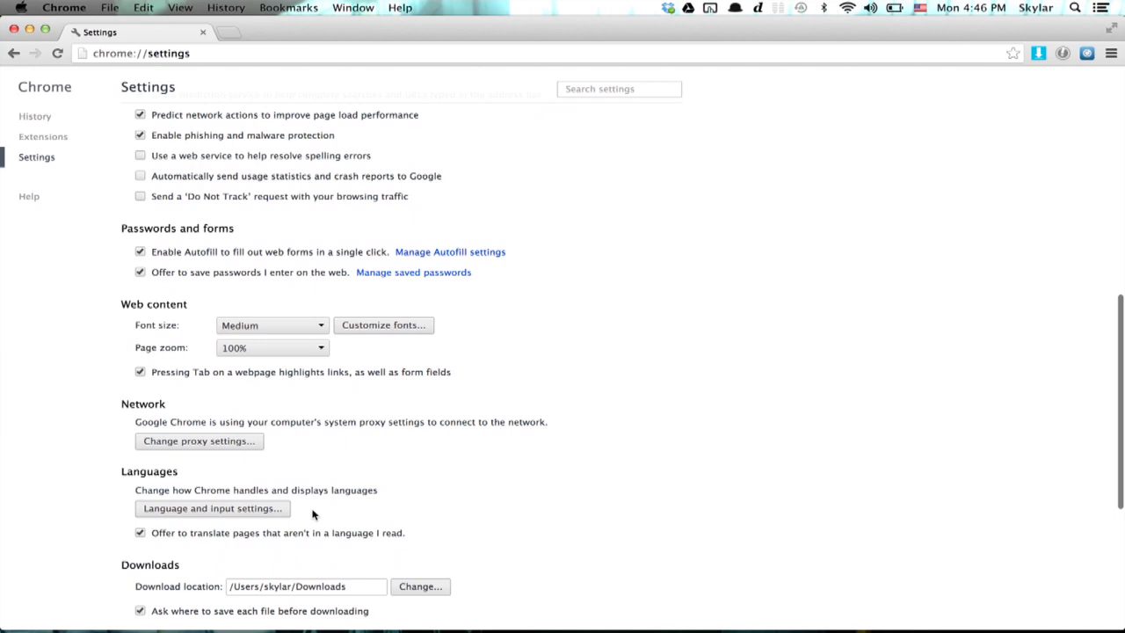
{"action": "mouse_move", "coordinate": [97, 255]}
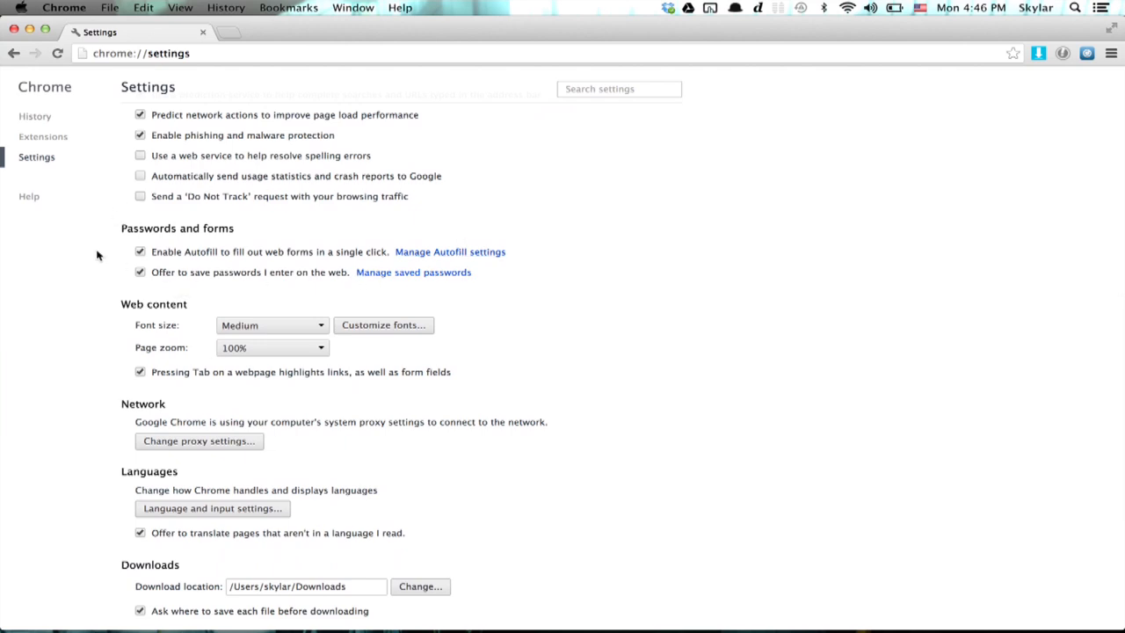
{"action": "mouse_move", "coordinate": [185, 288]}
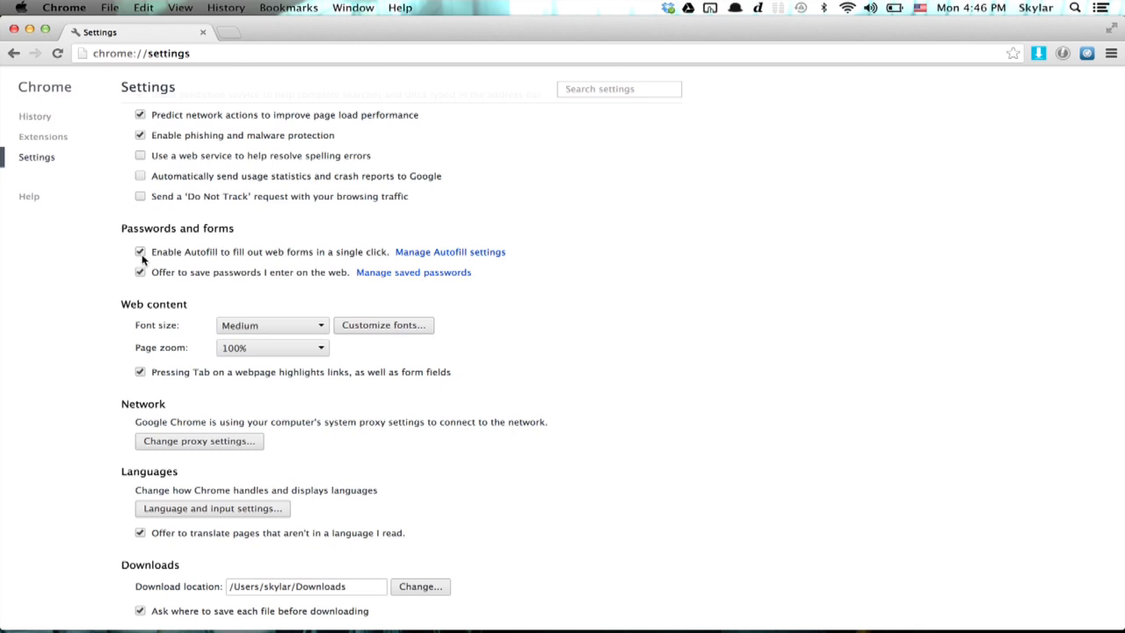
{"action": "mouse_move", "coordinate": [376, 262]}
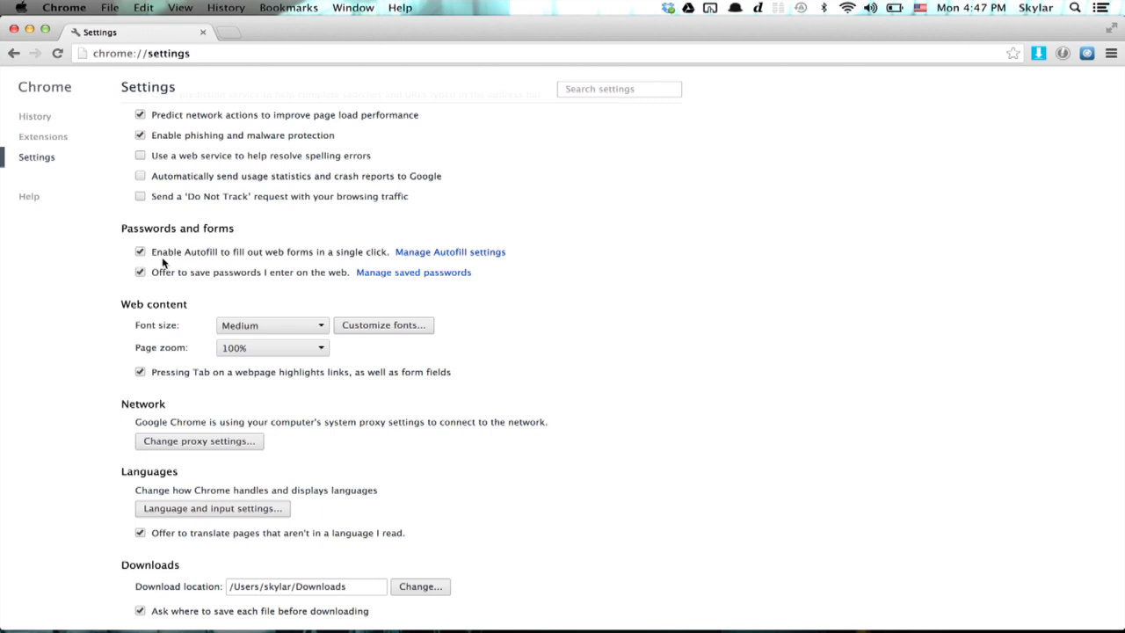
{"action": "mouse_move", "coordinate": [323, 292]}
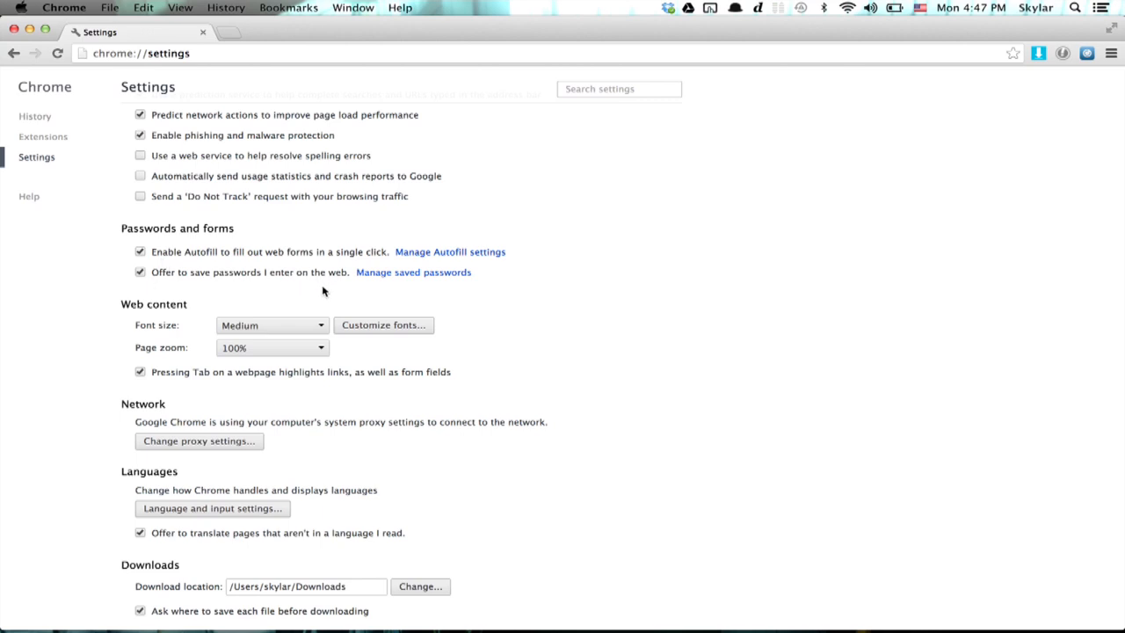
{"action": "mouse_move", "coordinate": [474, 257]}
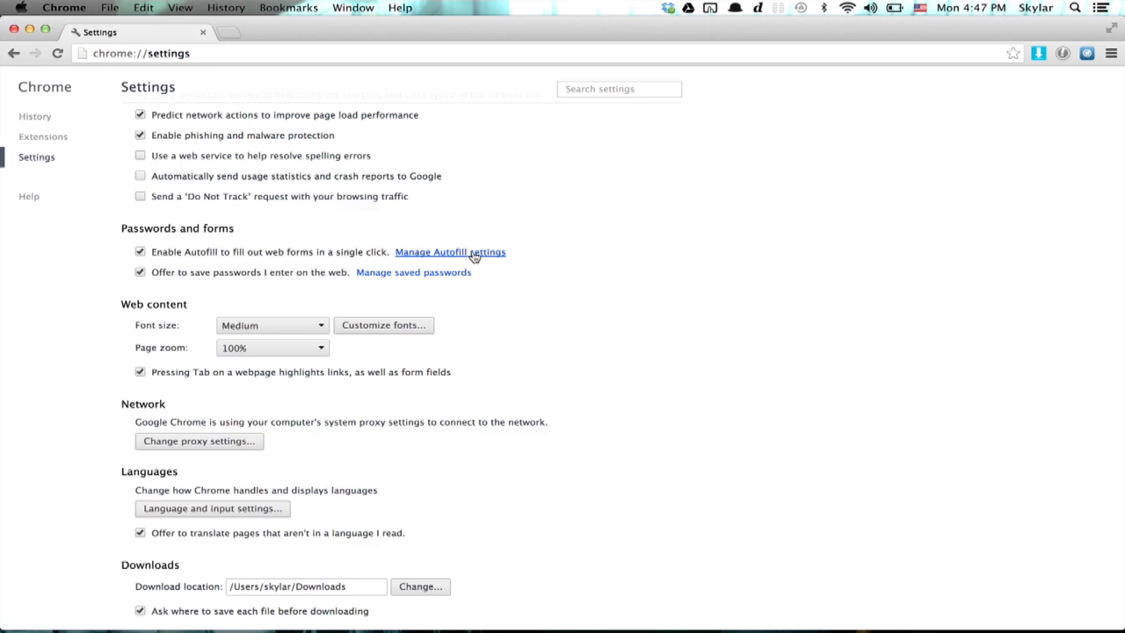
{"action": "left_click", "coordinate": [450, 253]}
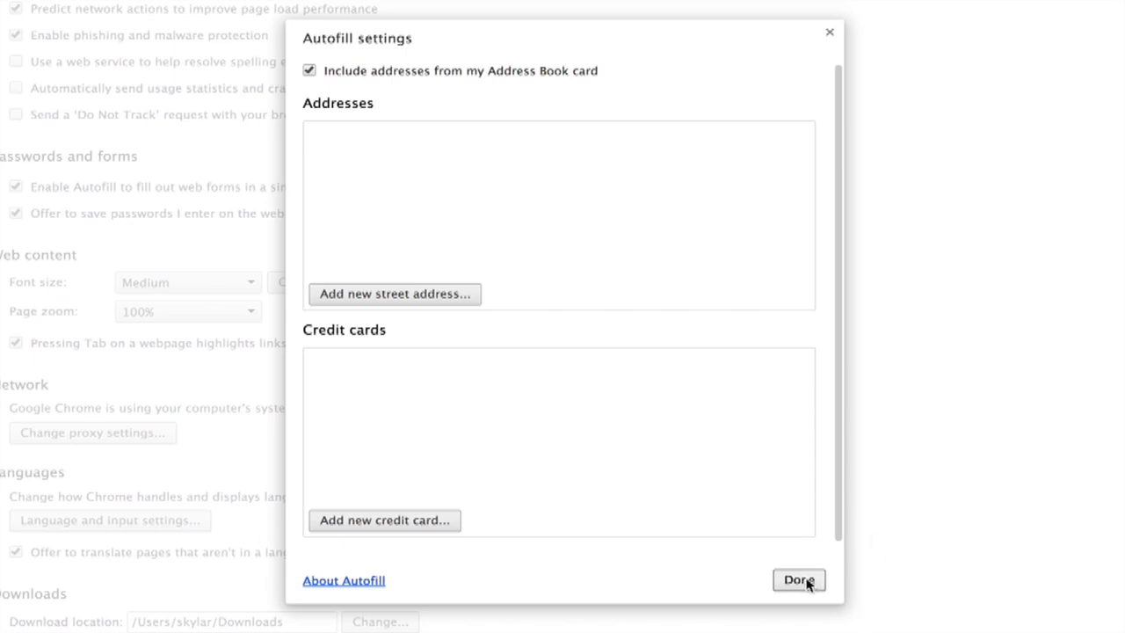
{"action": "left_click", "coordinate": [802, 580]}
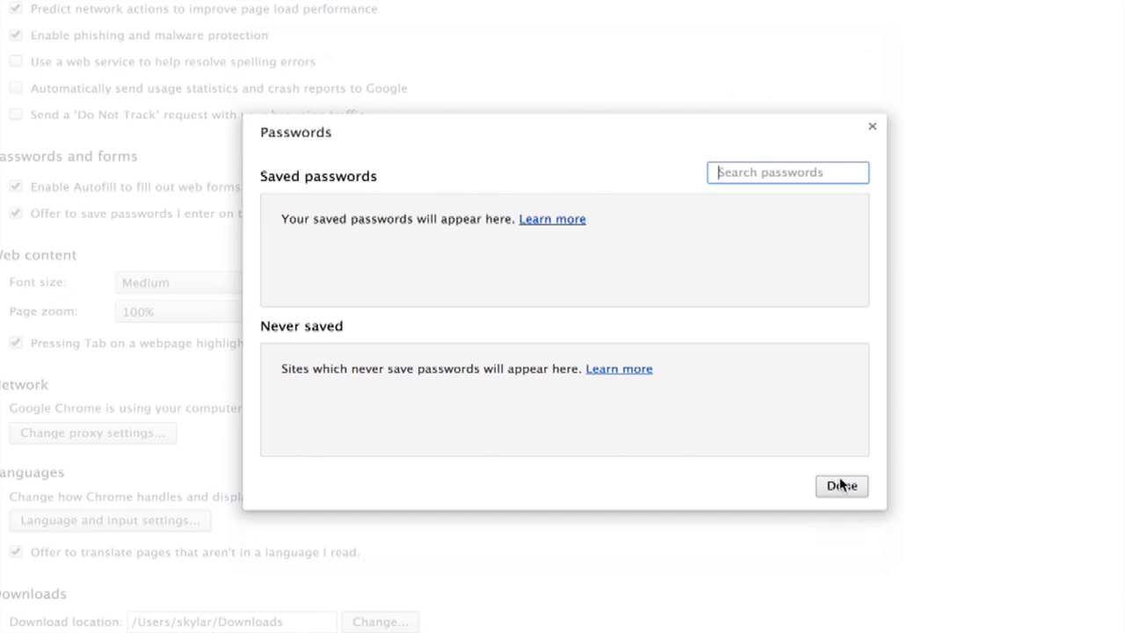
{"action": "left_click", "coordinate": [842, 485]}
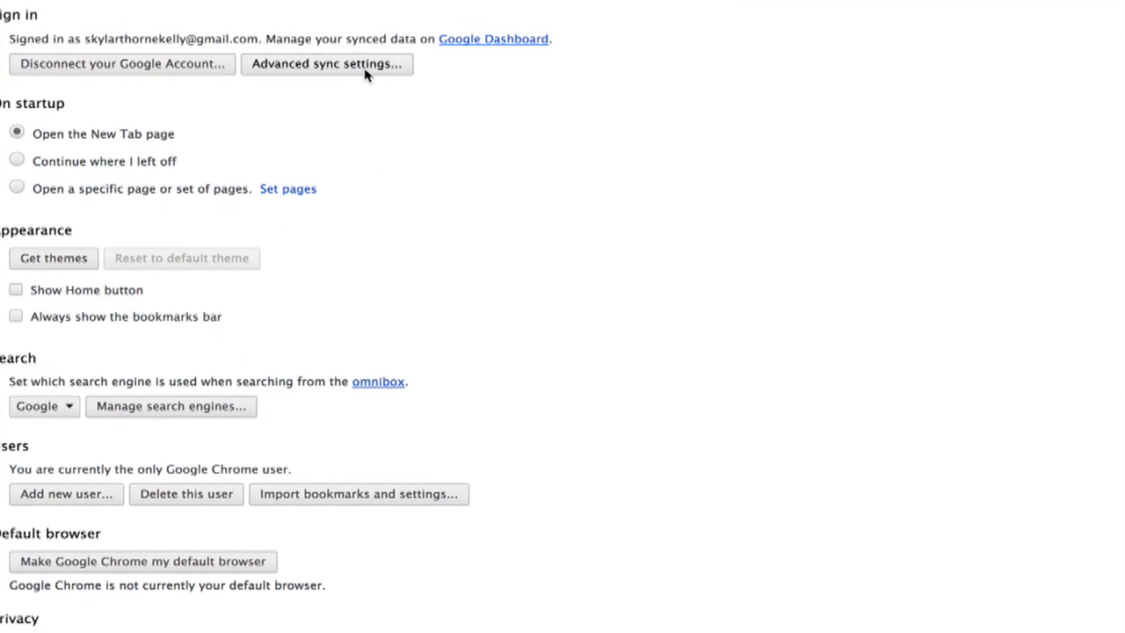
Show the Advanced sync settings dialog with synced data types and encryption options.
{"action": "left_click", "coordinate": [327, 63]}
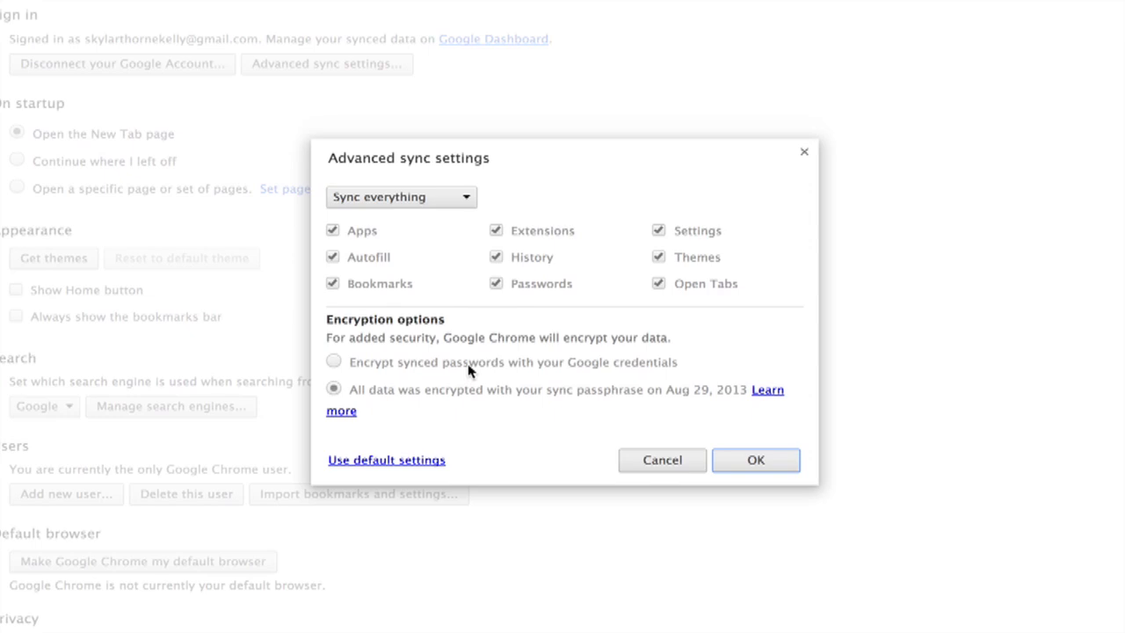
{"action": "mouse_move", "coordinate": [527, 429]}
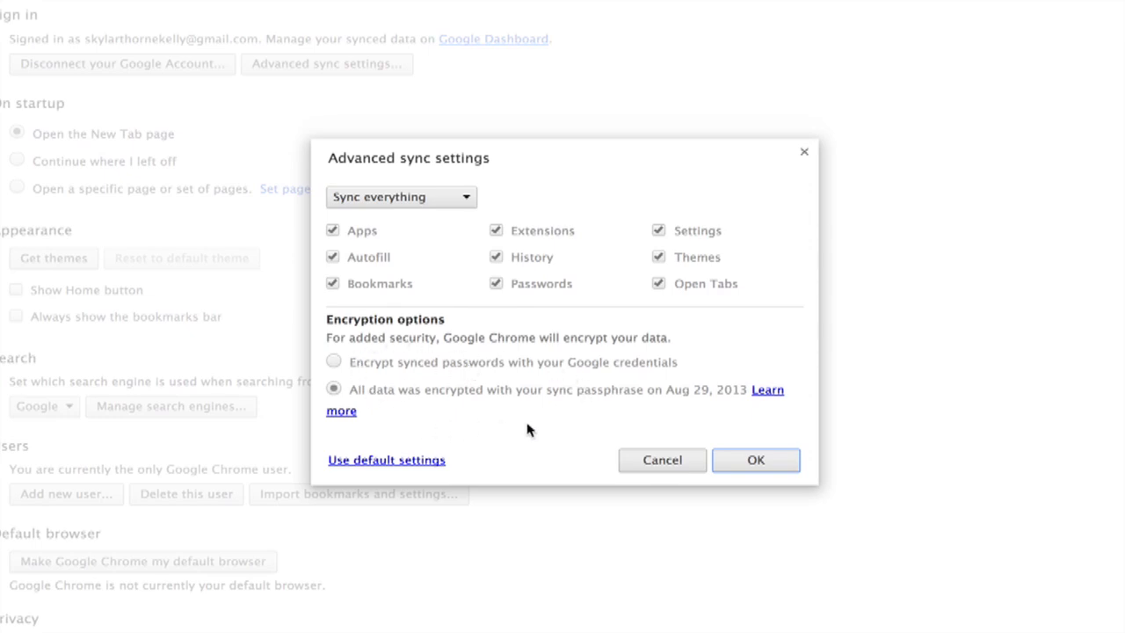